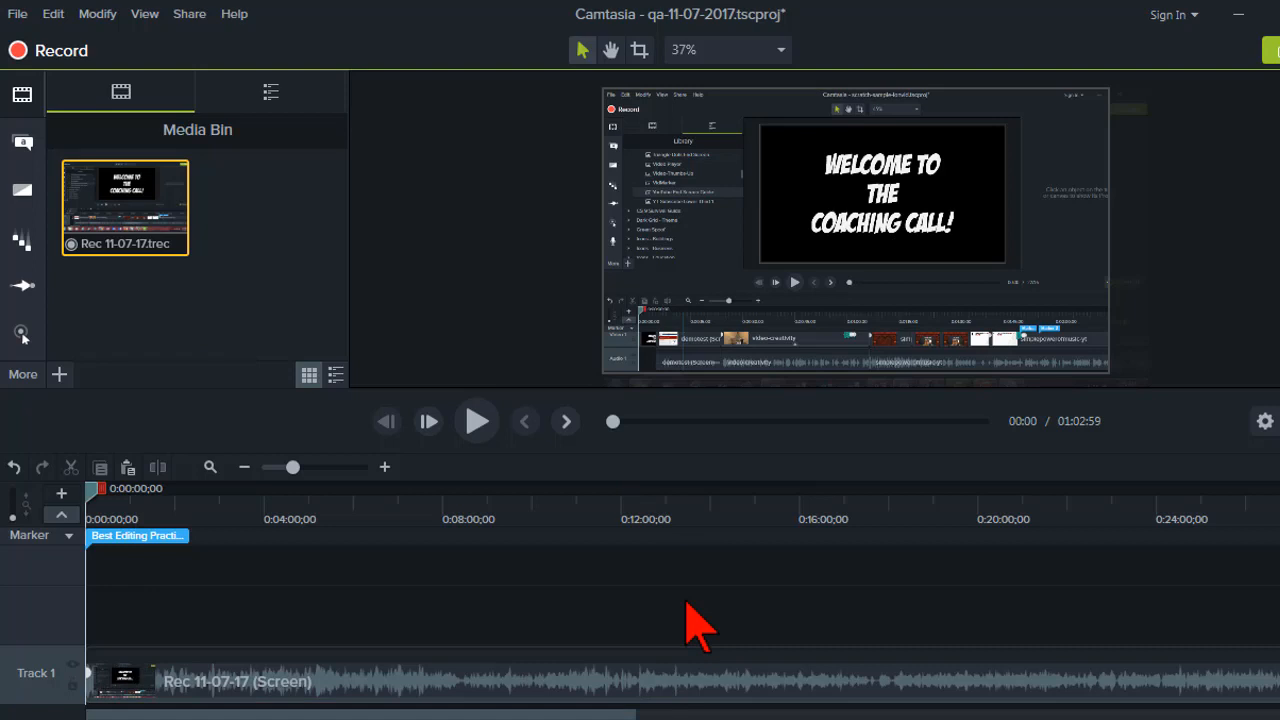
- Select the Rec 11-07-17 clip on Track 1 and show its Properties panel
click(624, 684)
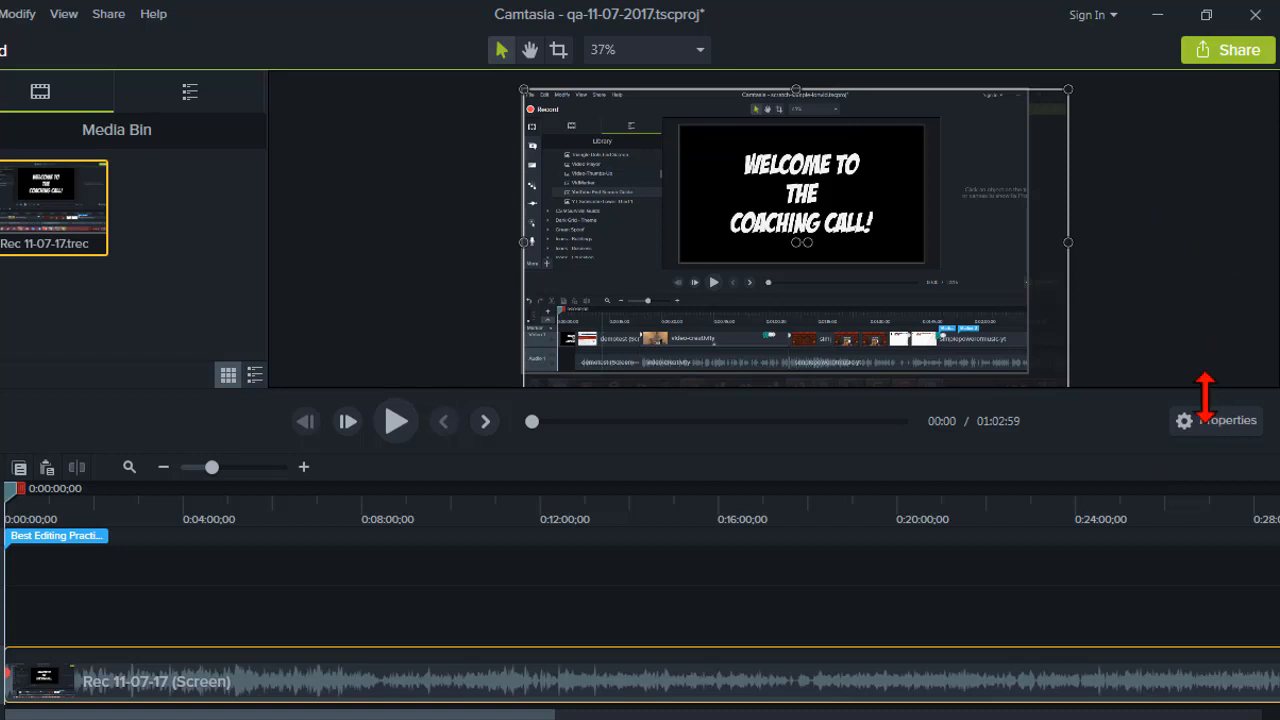
mouse_move(1218, 420)
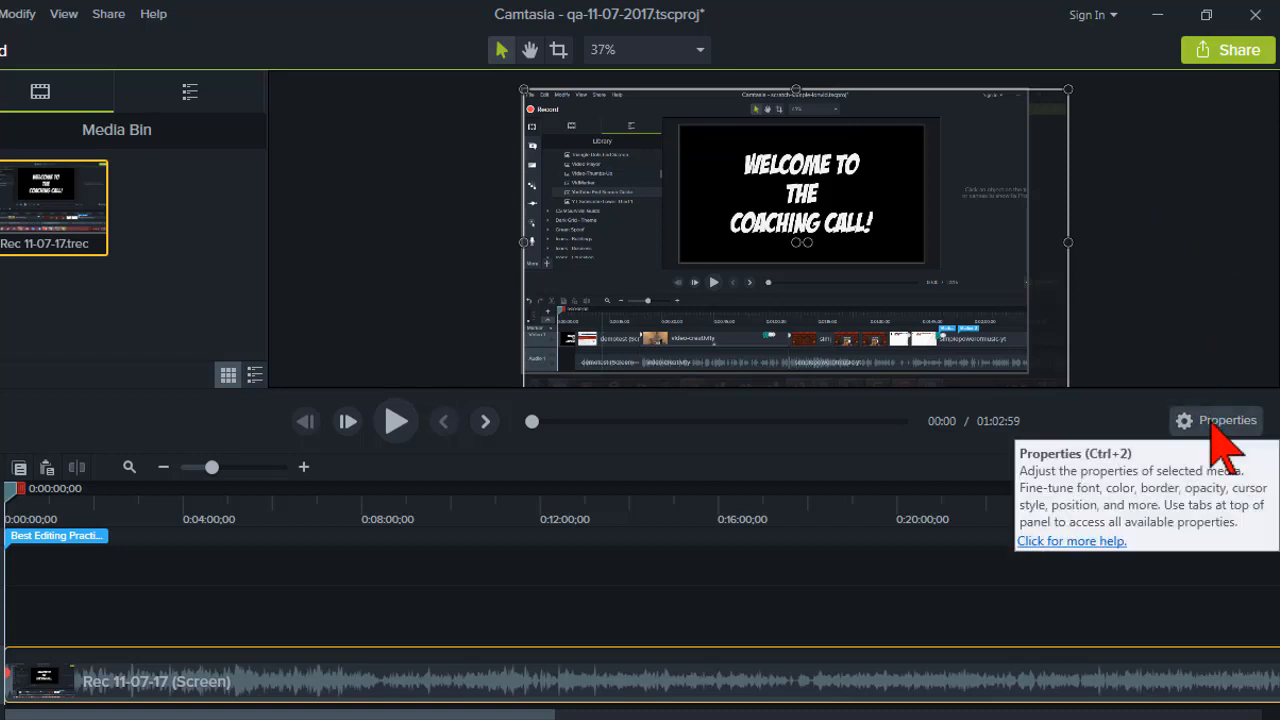
click(1216, 420)
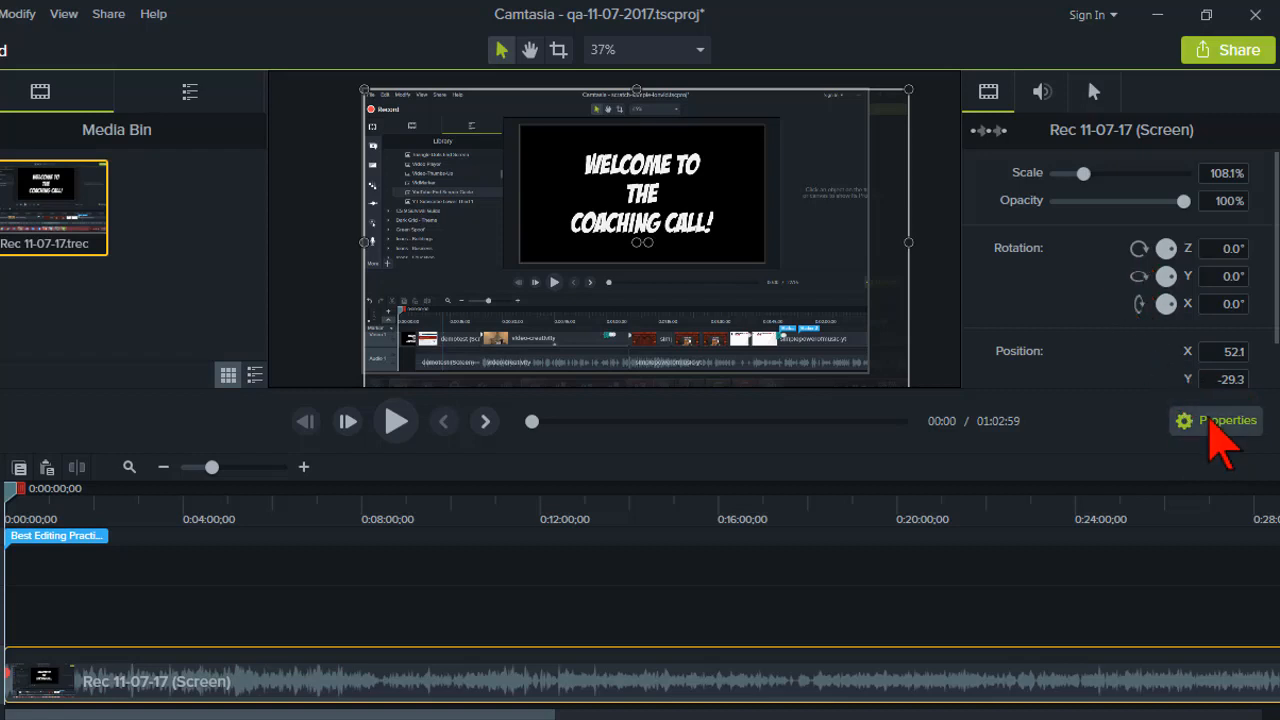
click(1216, 420)
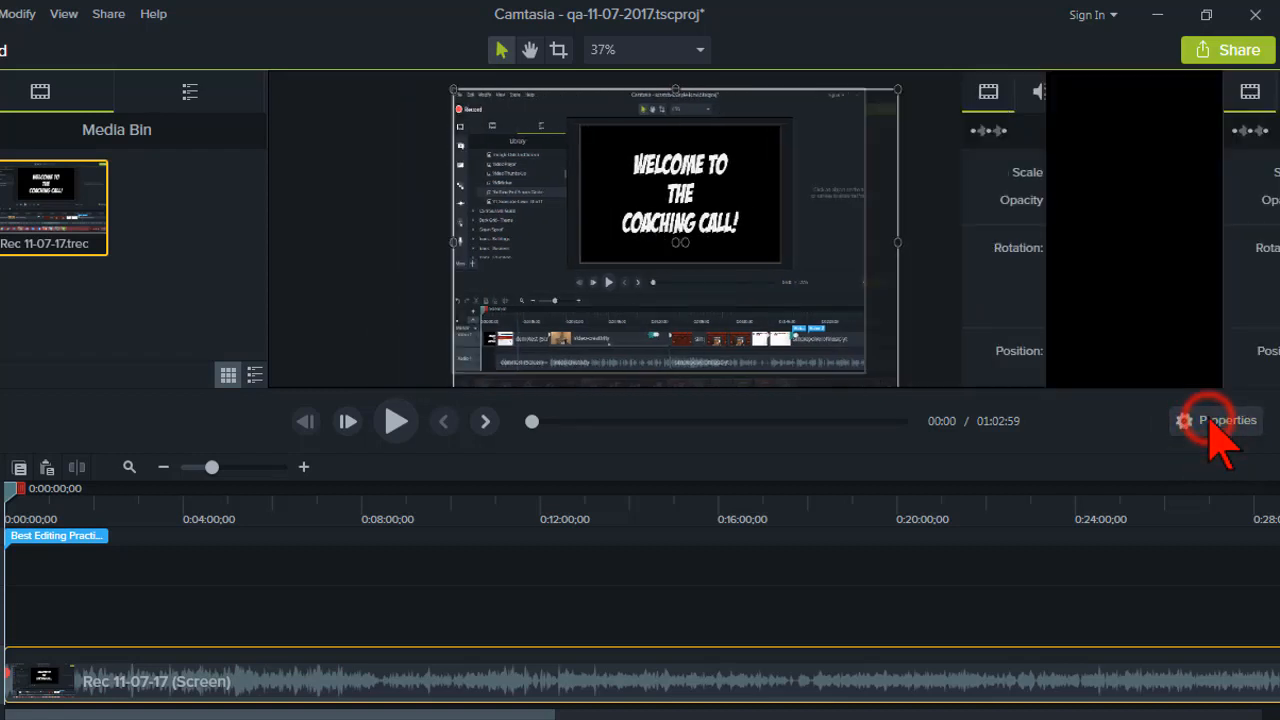
click(1186, 420)
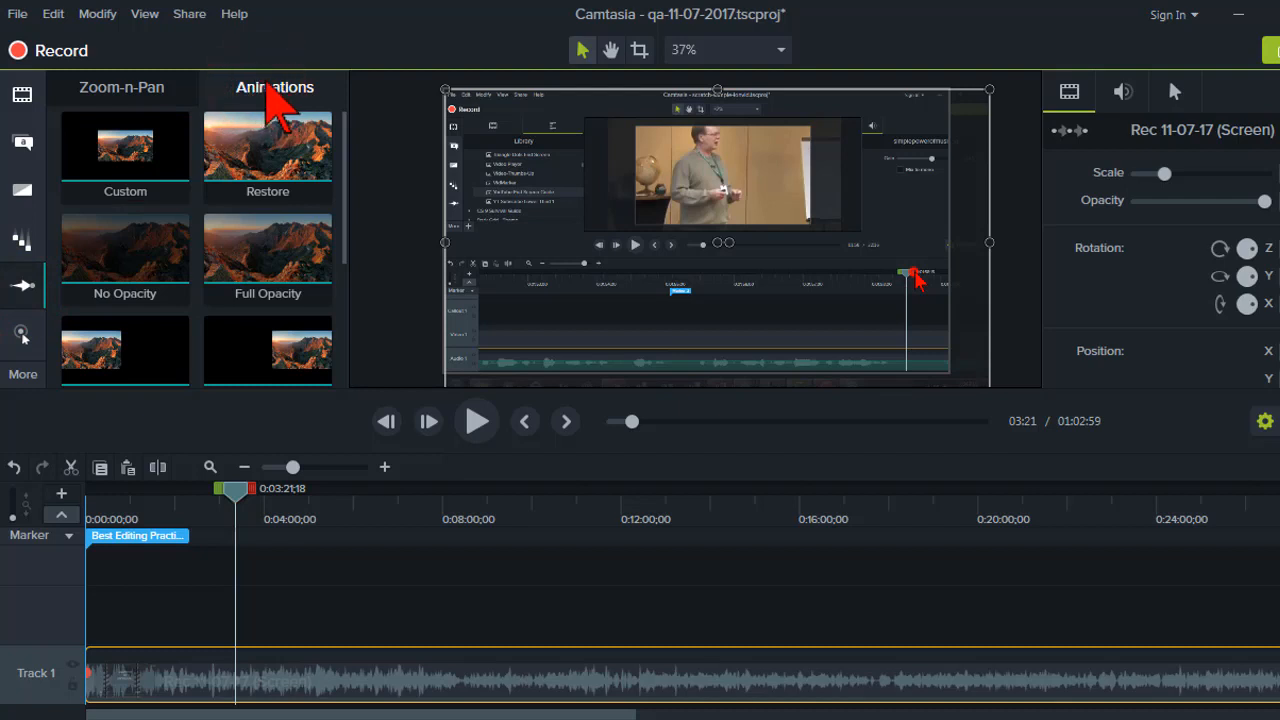
- Show the Animations presets collection with the playhead at 3:21
click(124, 150)
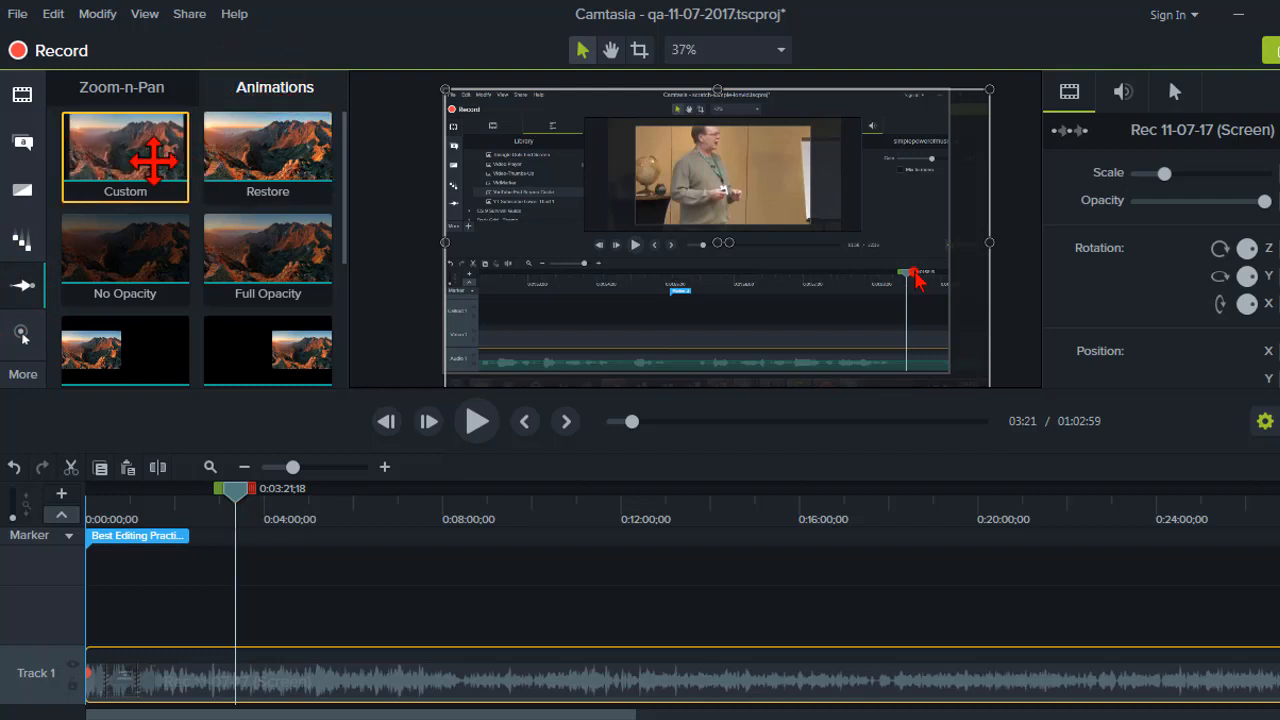
mouse_move(124, 150)
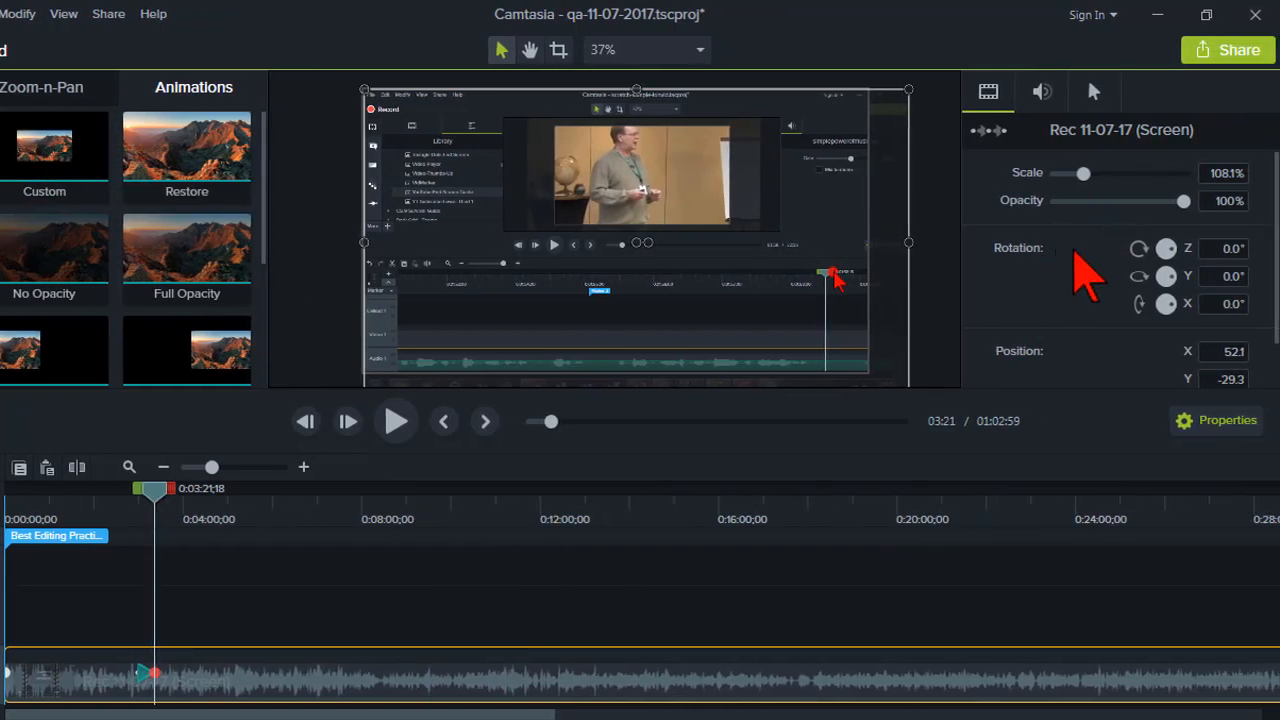
mouse_move(1096, 92)
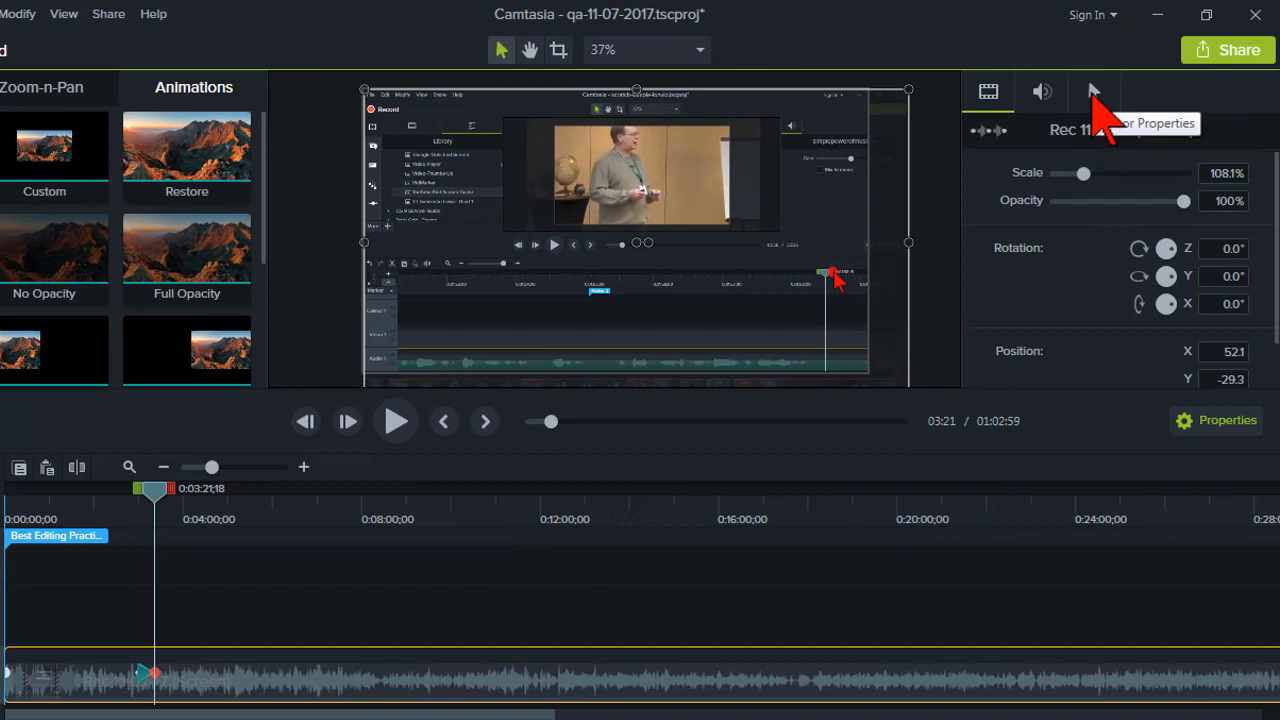
- In Cursor Properties, lower the cursor opacity from 100% to 0% at 3:21
click(1092, 92)
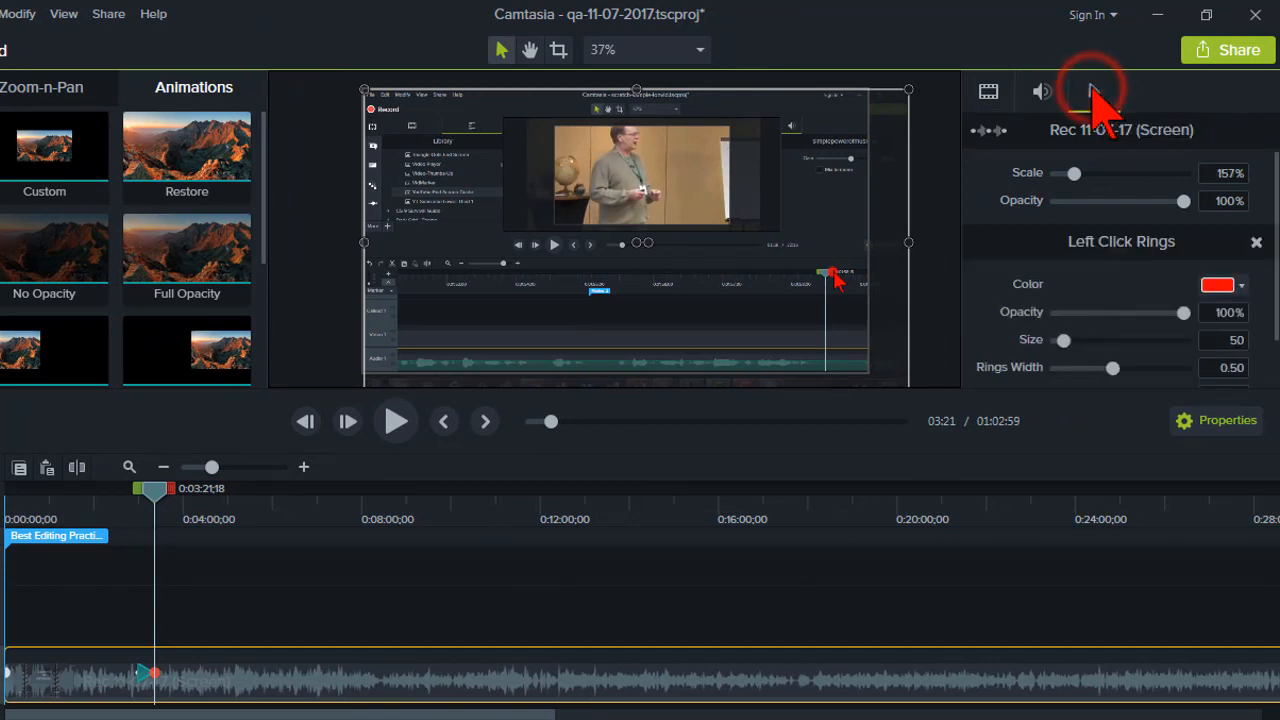
drag(1180, 200, 1172, 200)
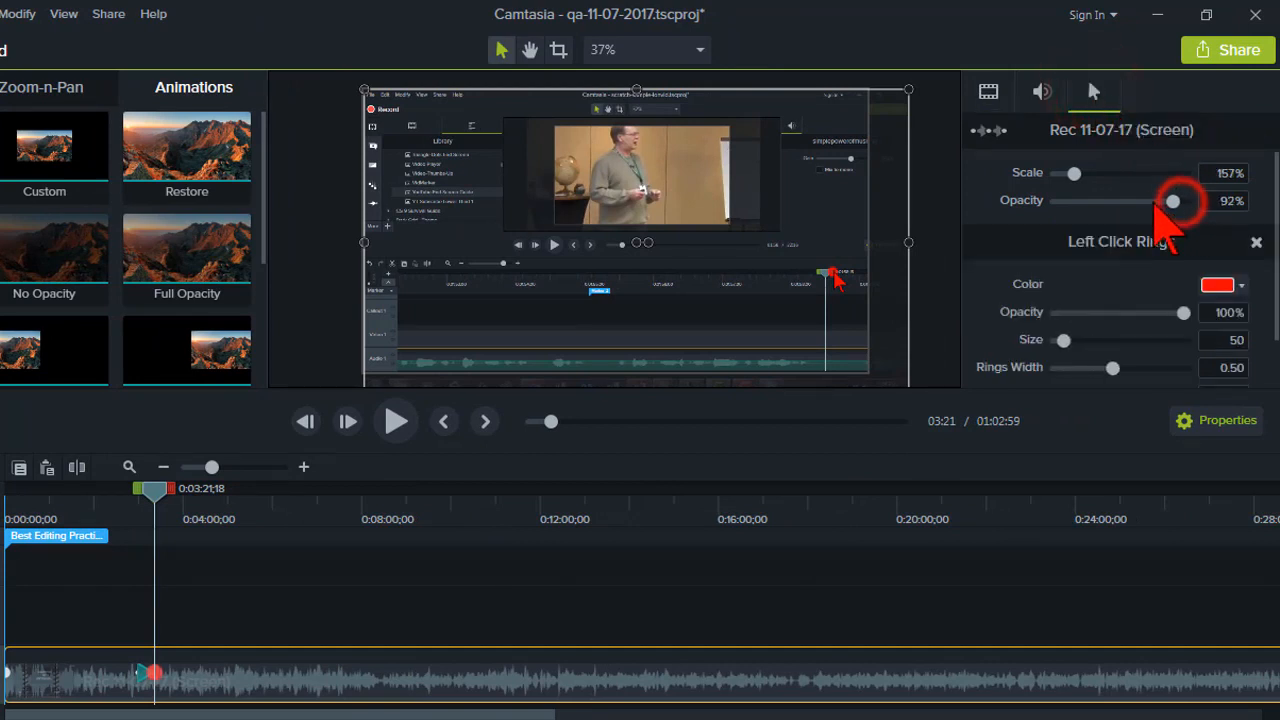
drag(1174, 200, 1056, 200)
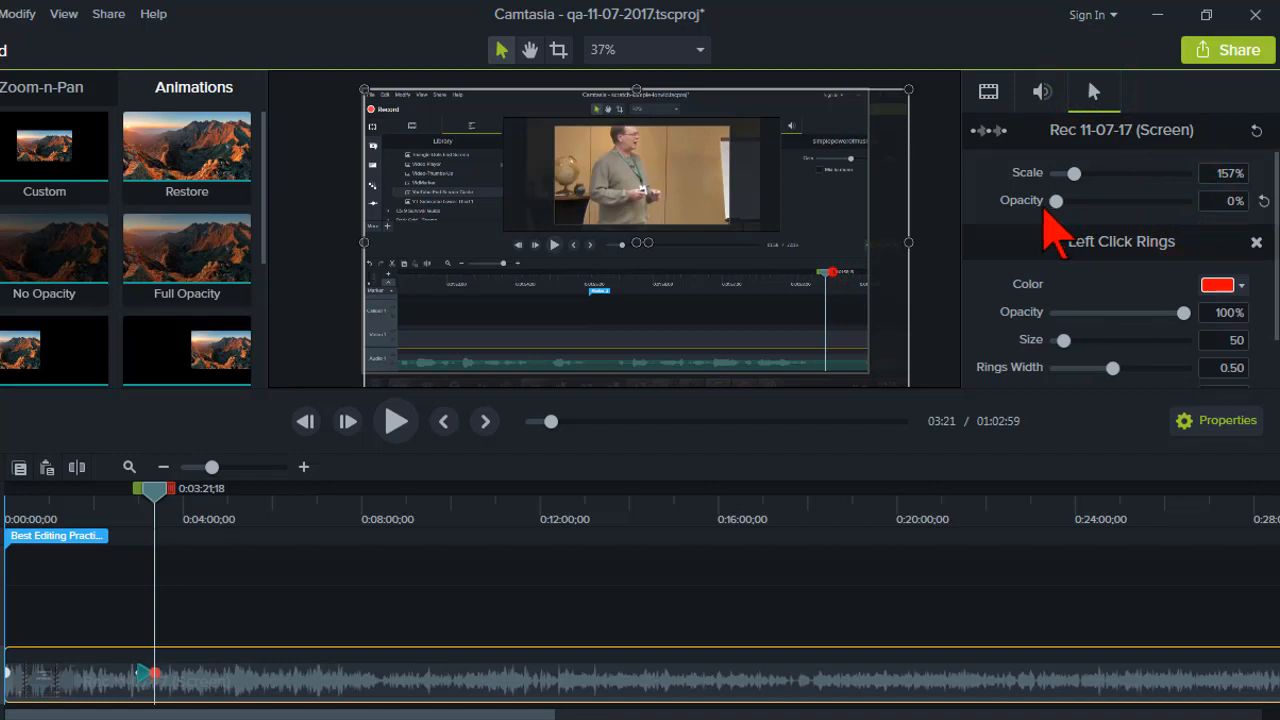
mouse_move(136, 656)
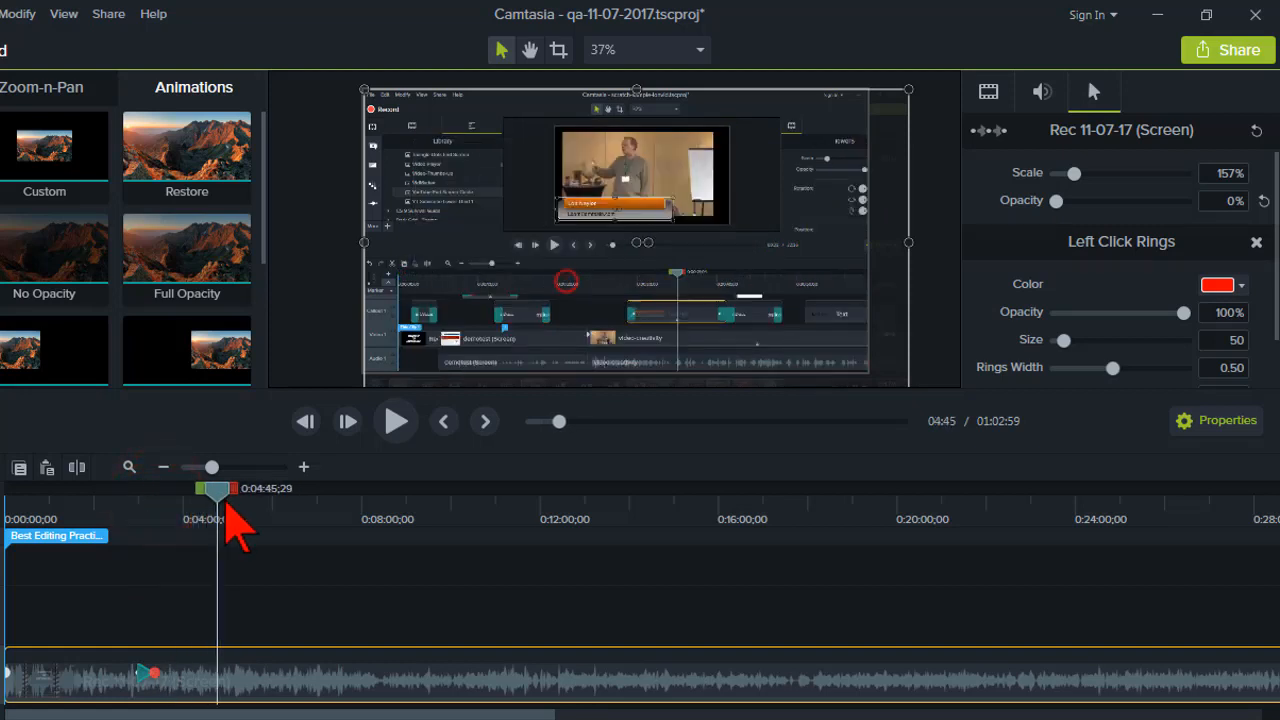
- At 7:57, raise the cursor opacity back to 100%, ending the hidden span
drag(216, 488, 288, 488)
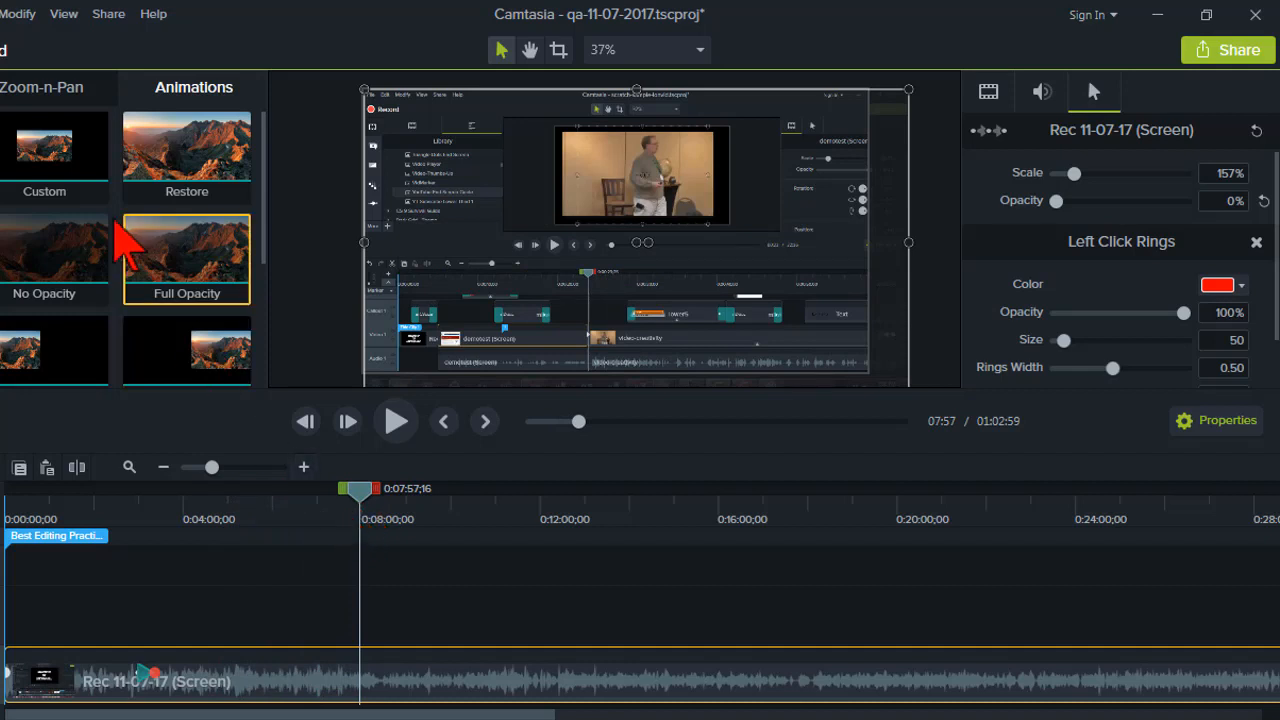
mouse_move(62, 188)
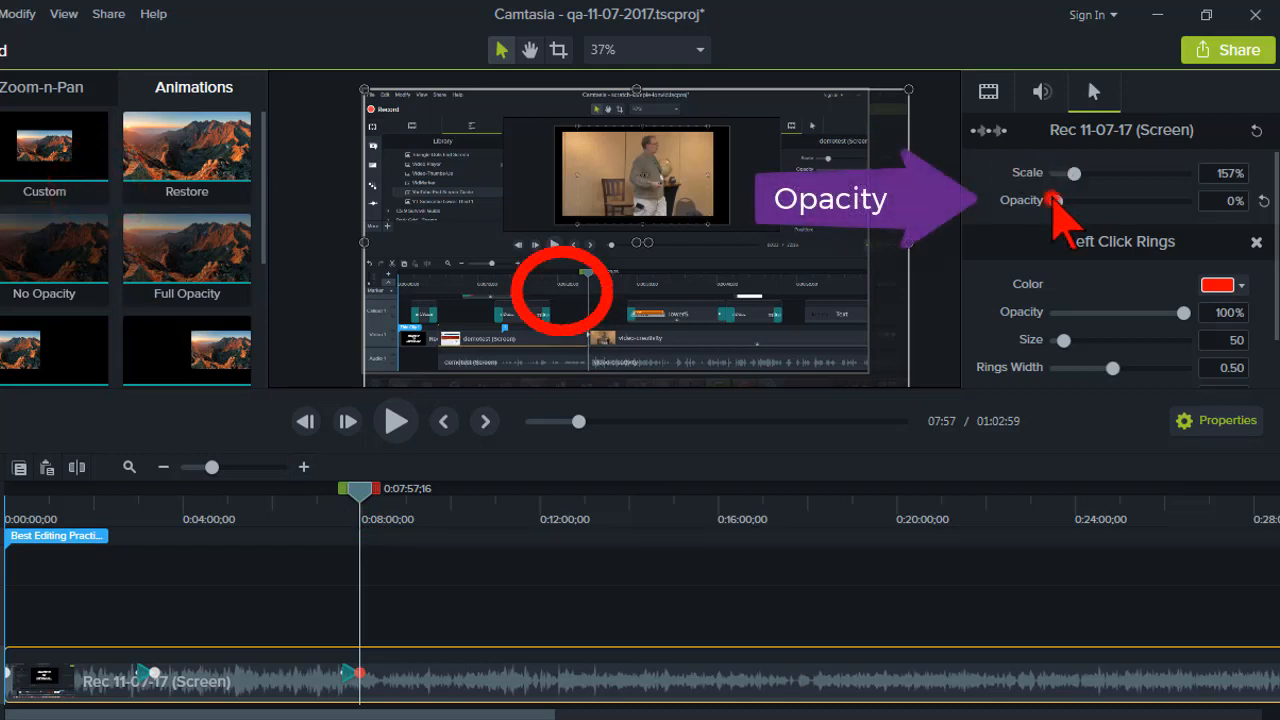
drag(1050, 200, 1180, 200)
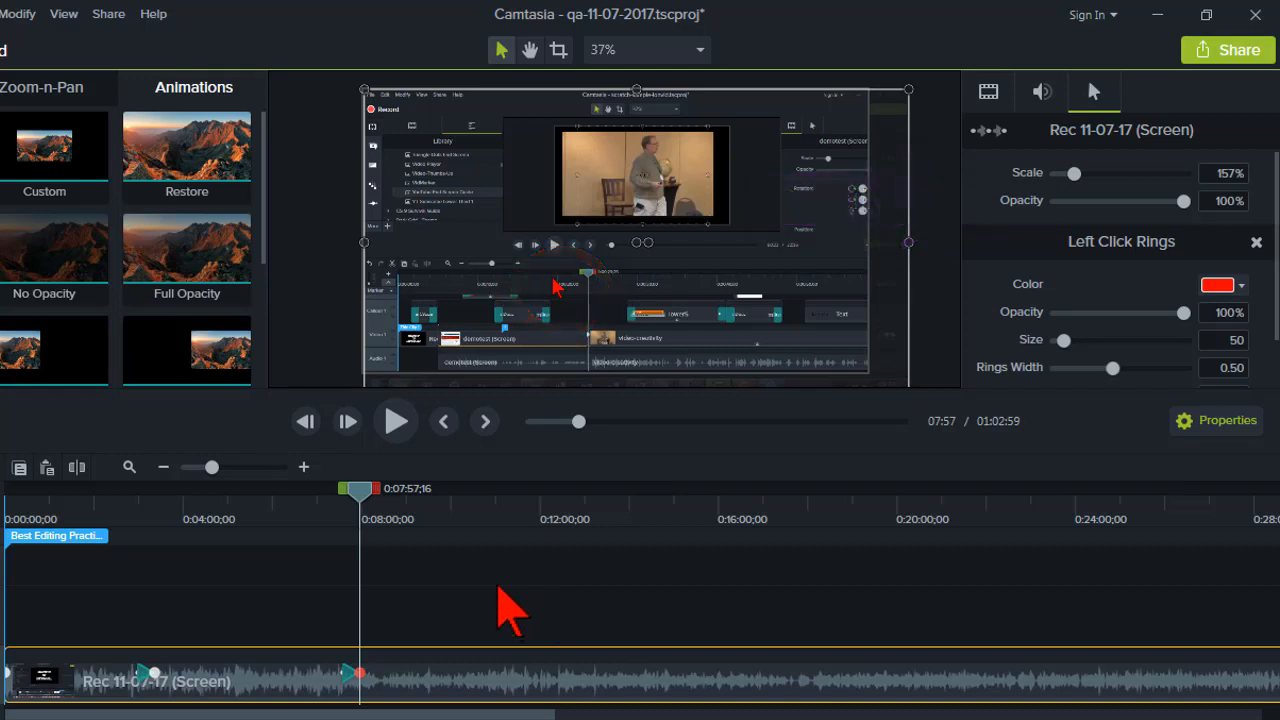
mouse_move(1070, 620)
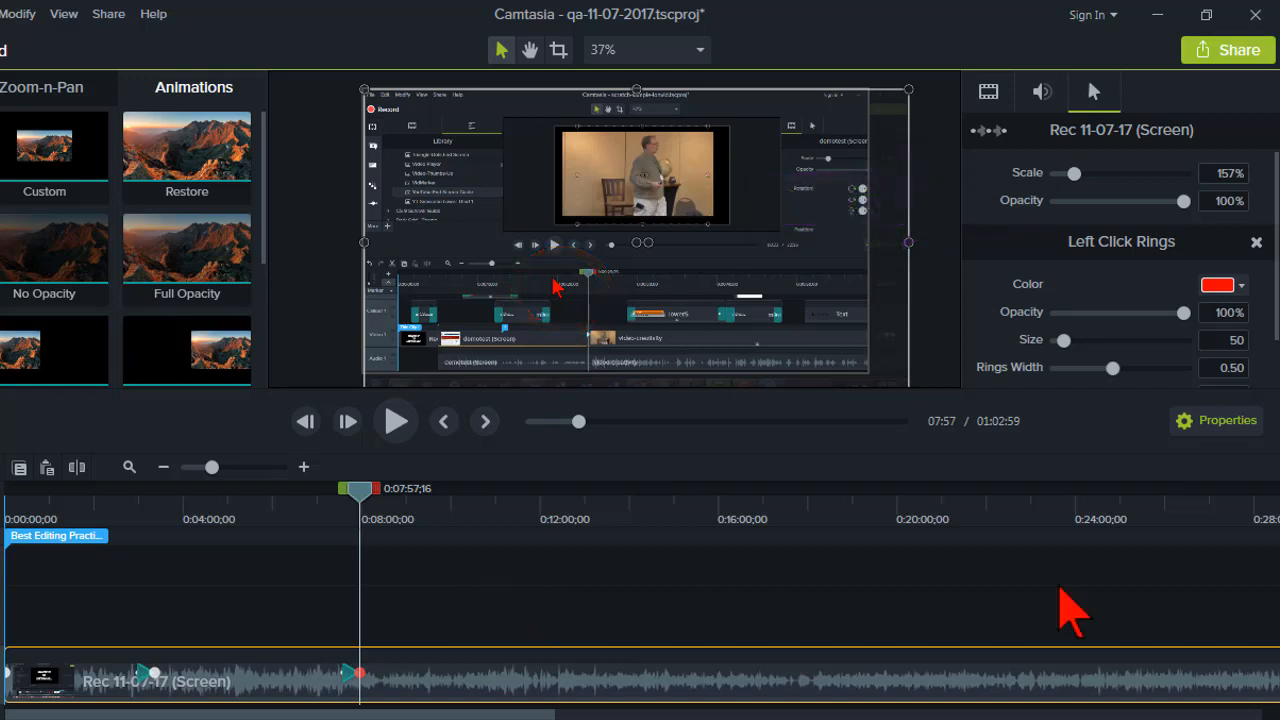